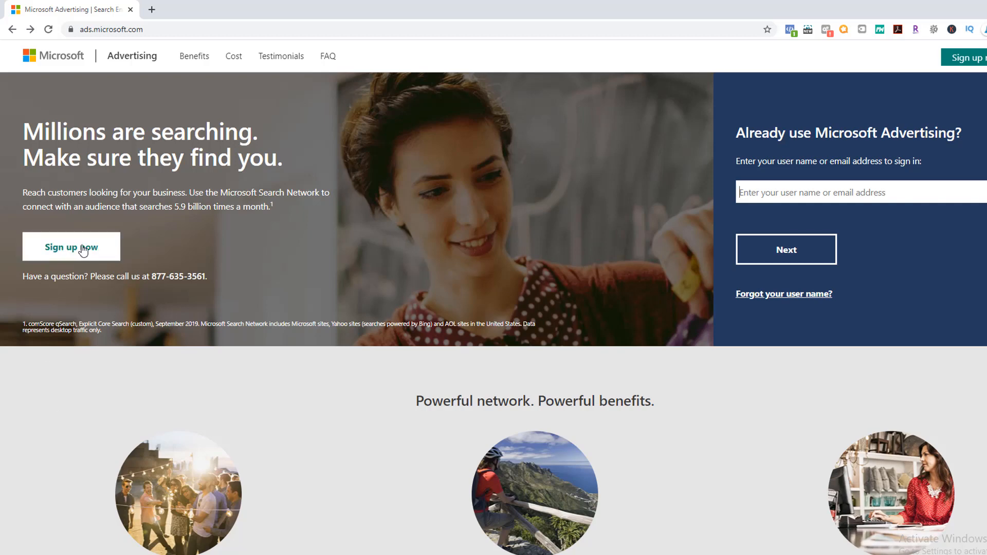
# - Start Microsoft Advertising sign-up from the homepage via 'Sign up now'
pyautogui.click(71, 246)
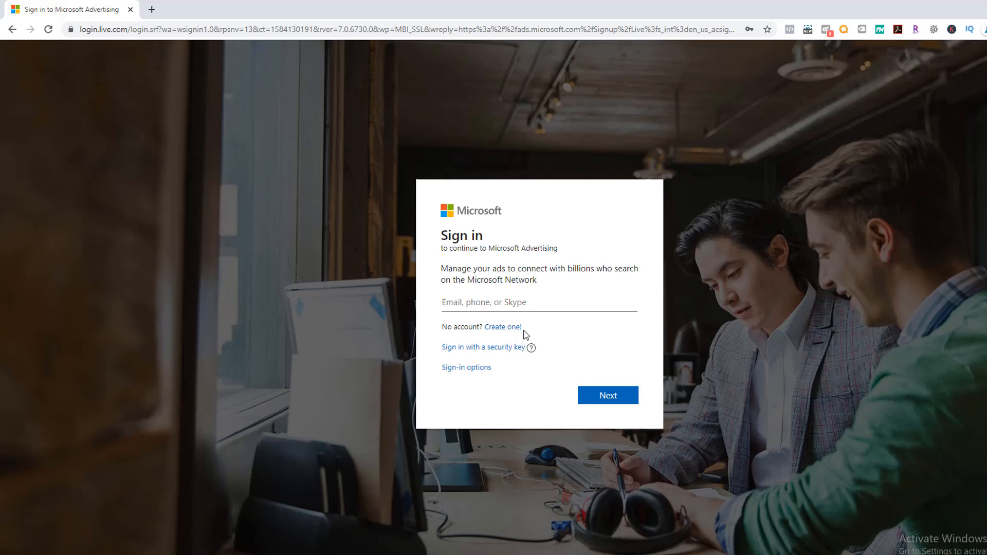
pyautogui.click(503, 327)
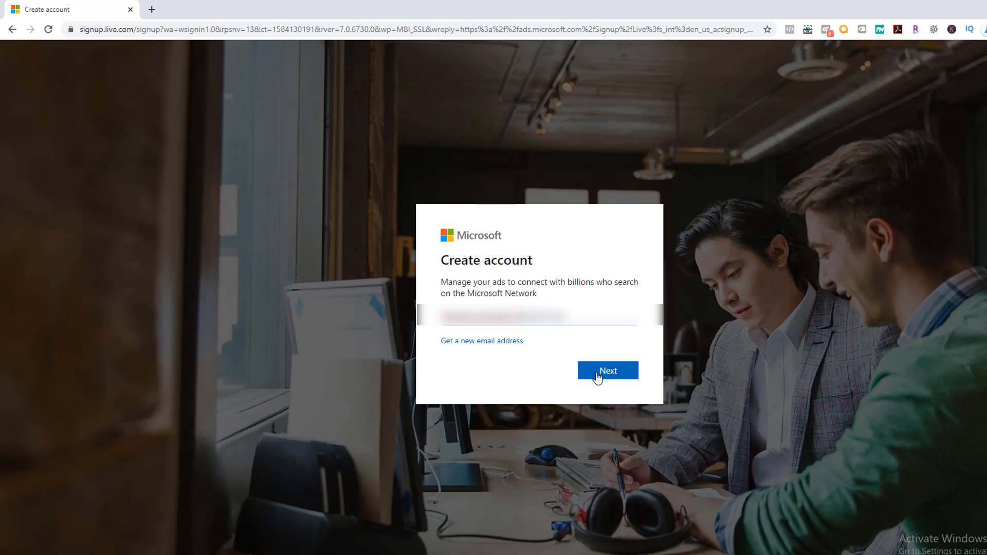
pyautogui.click(607, 370)
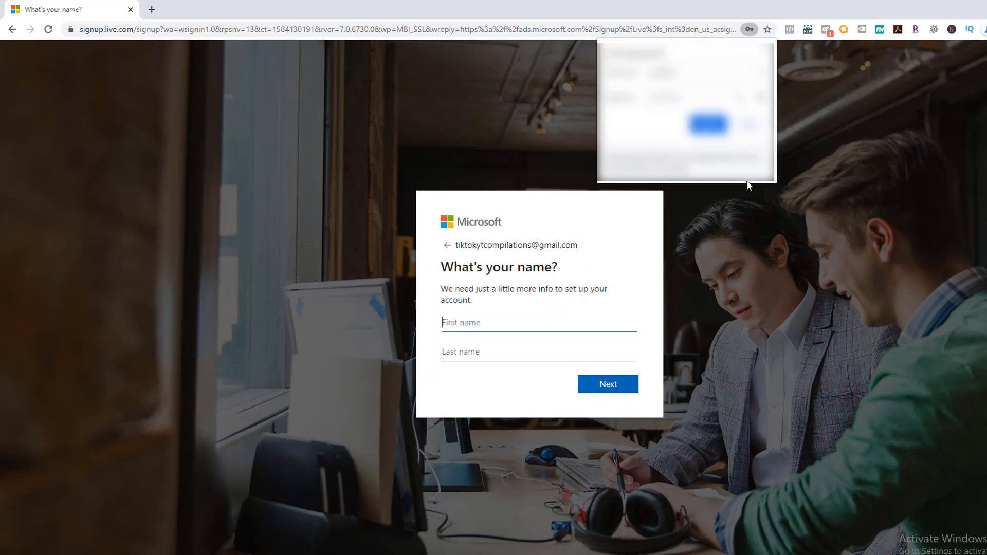
pyautogui.write('Joseph')
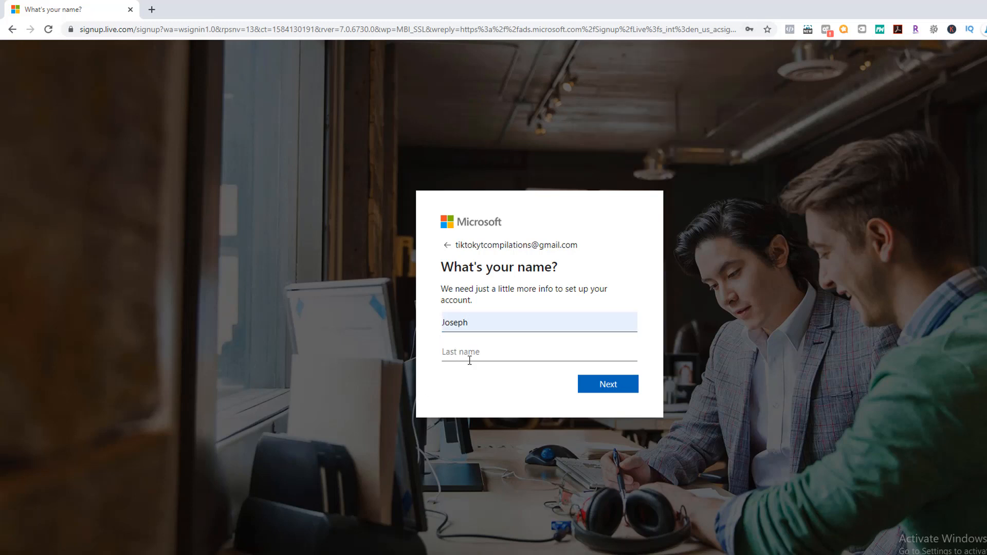
pyautogui.click(607, 384)
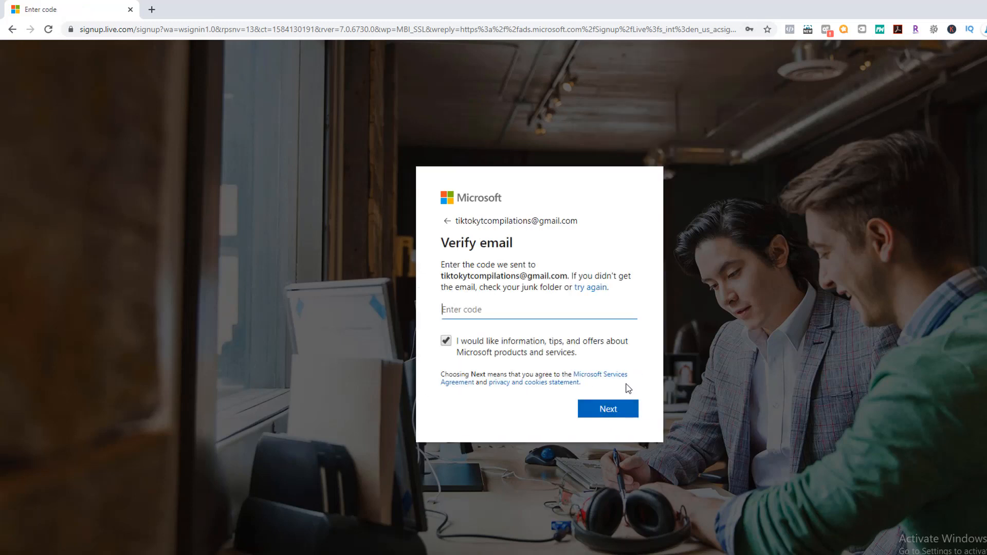
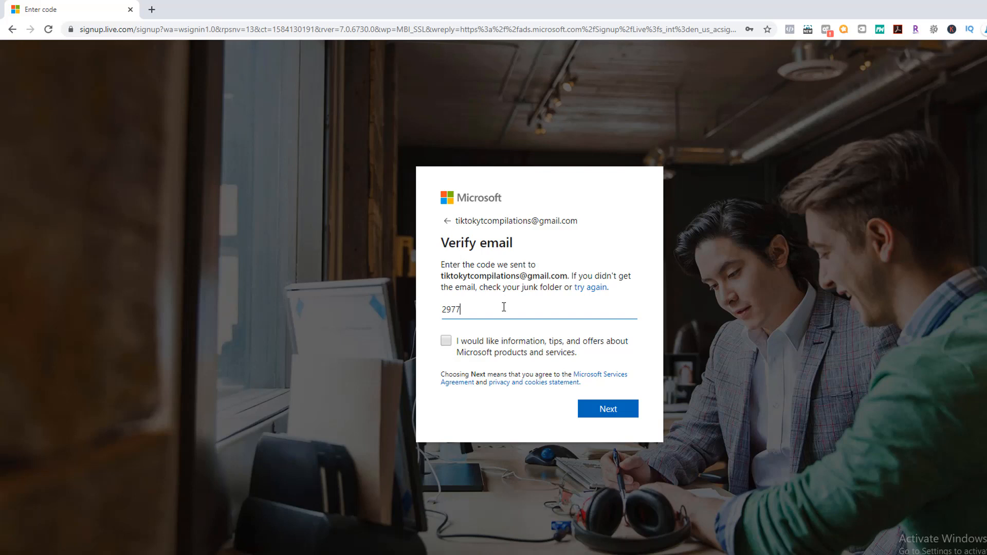
pyautogui.click(606, 409)
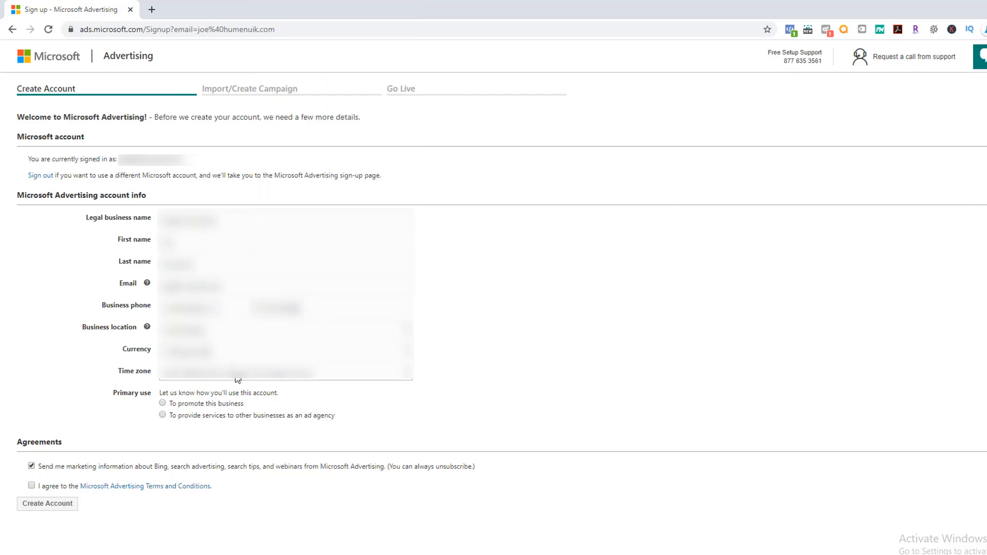
# - Set primary use to 'To promote this business' and create the advertising account
pyautogui.click(284, 371)
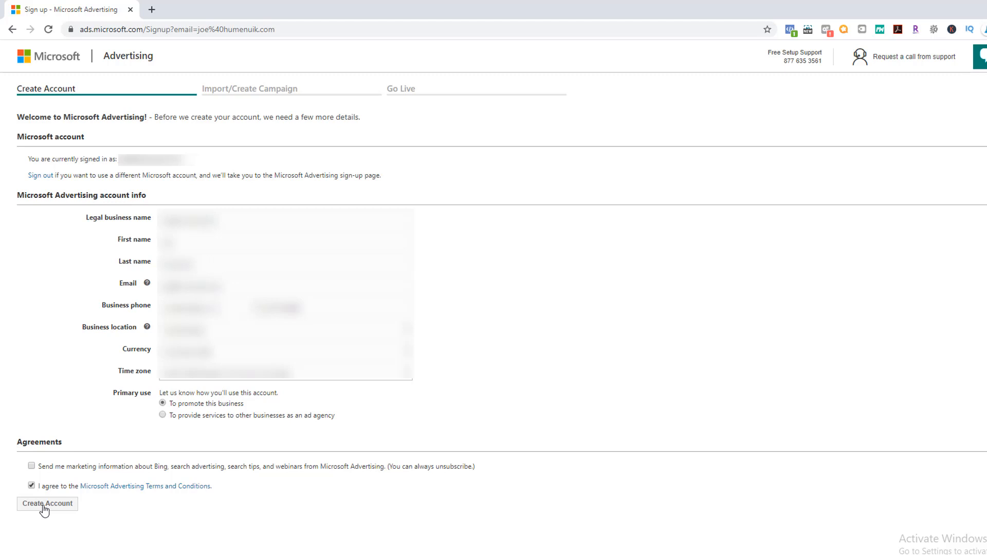
pyautogui.click(48, 503)
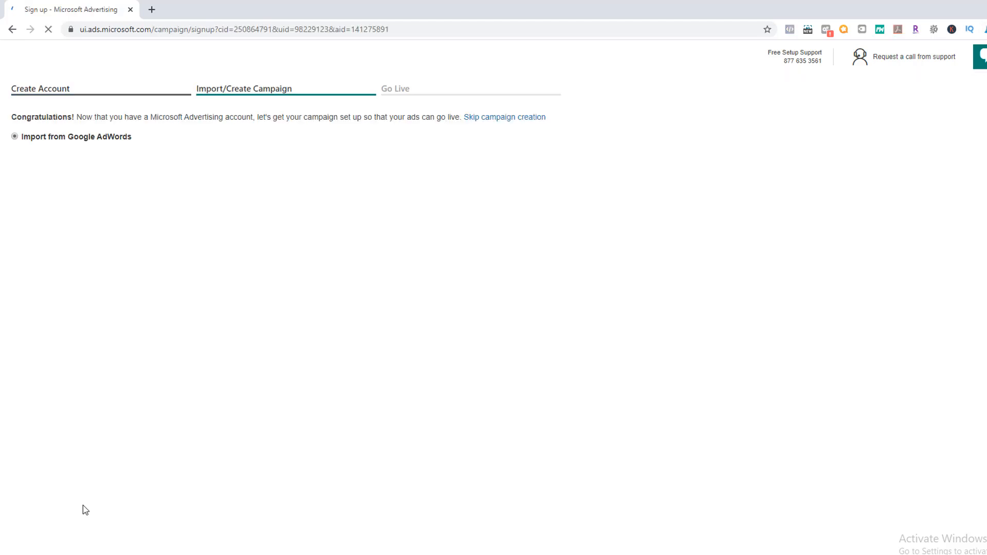